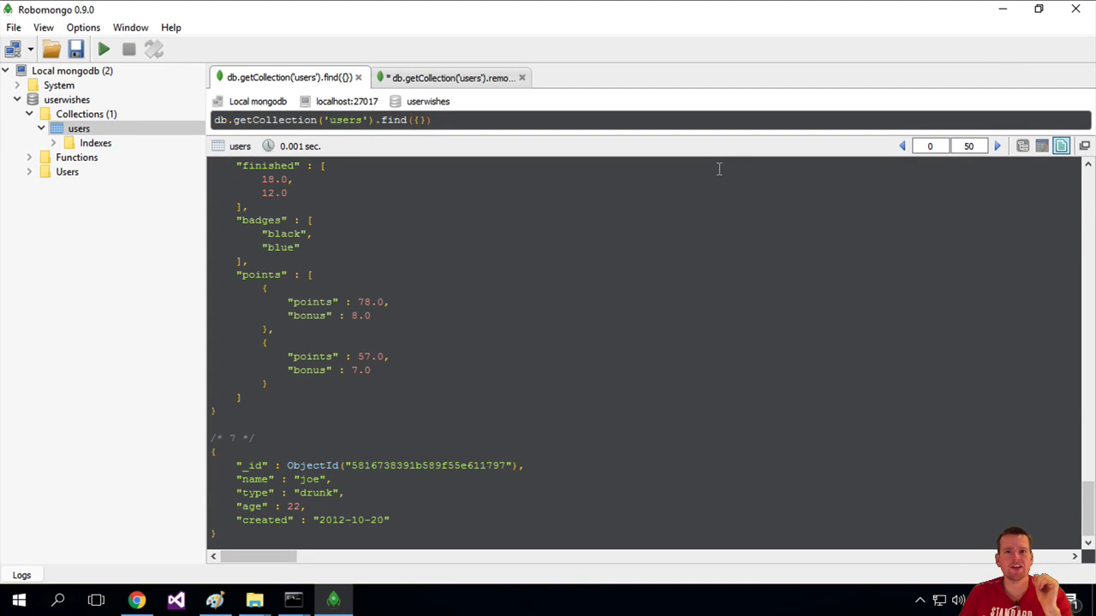
mouse_move(1026, 158)
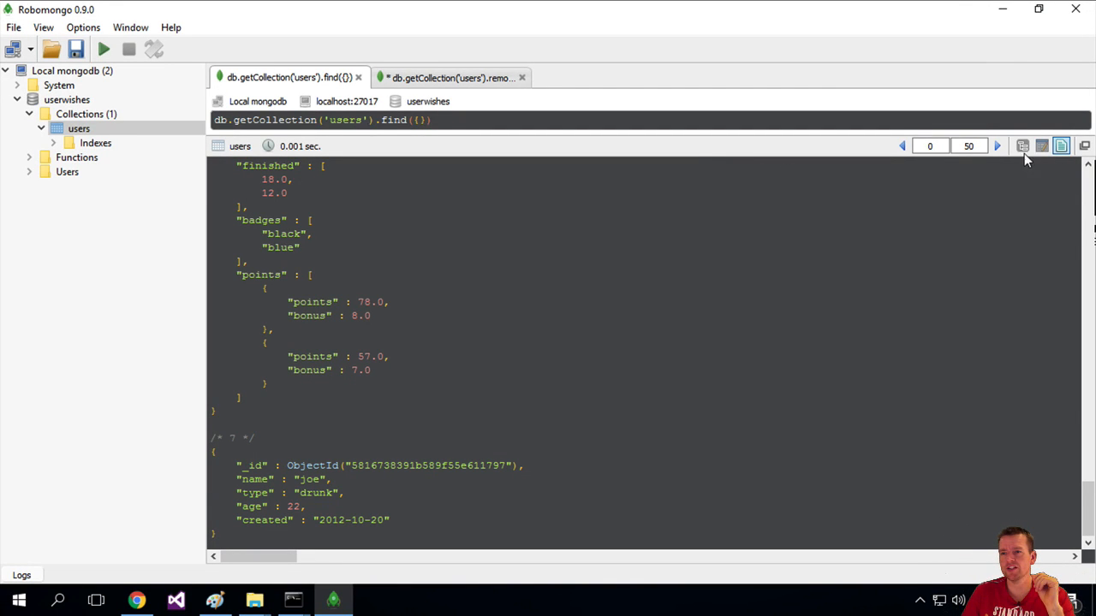
- Switch results to tree view and delete the users document with id 1.0
click(1022, 146)
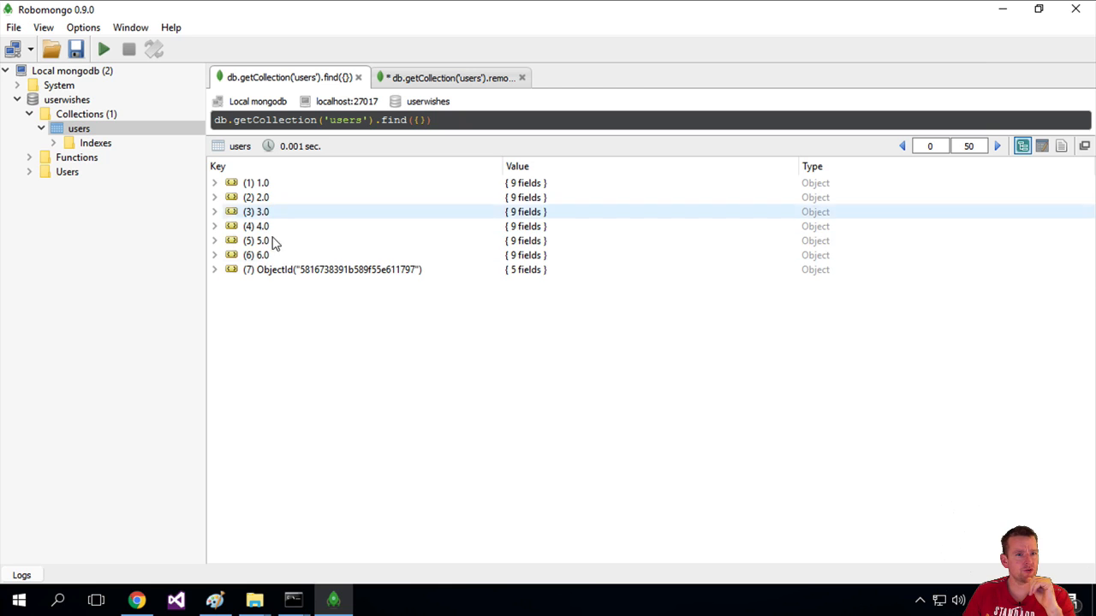
right_click(255, 183)
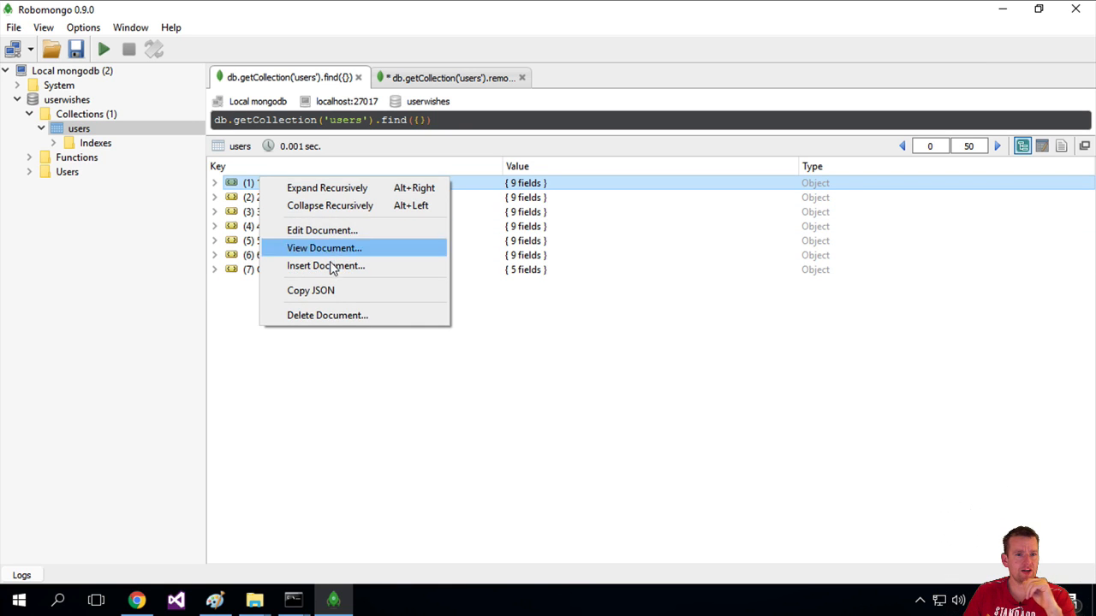
click(327, 315)
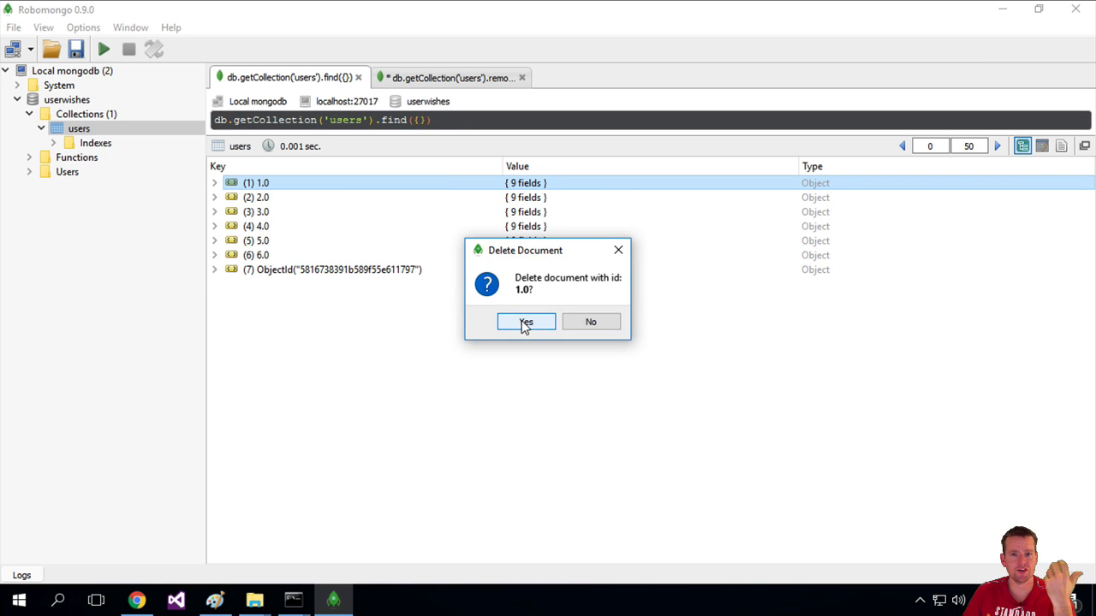
click(525, 321)
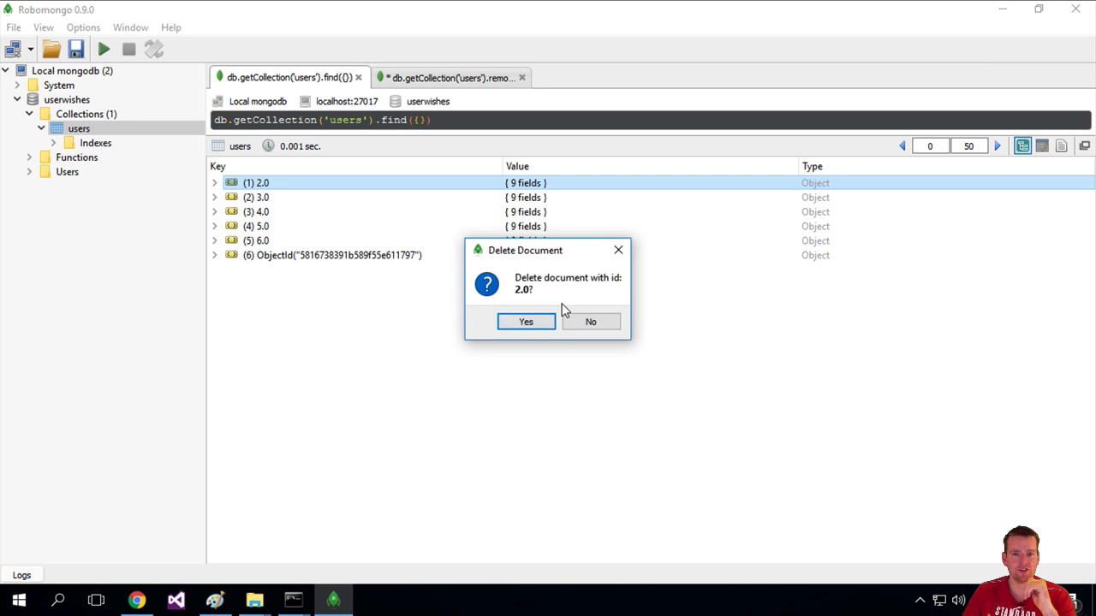
- Confirm deletion of the users document with id 2.0
click(525, 321)
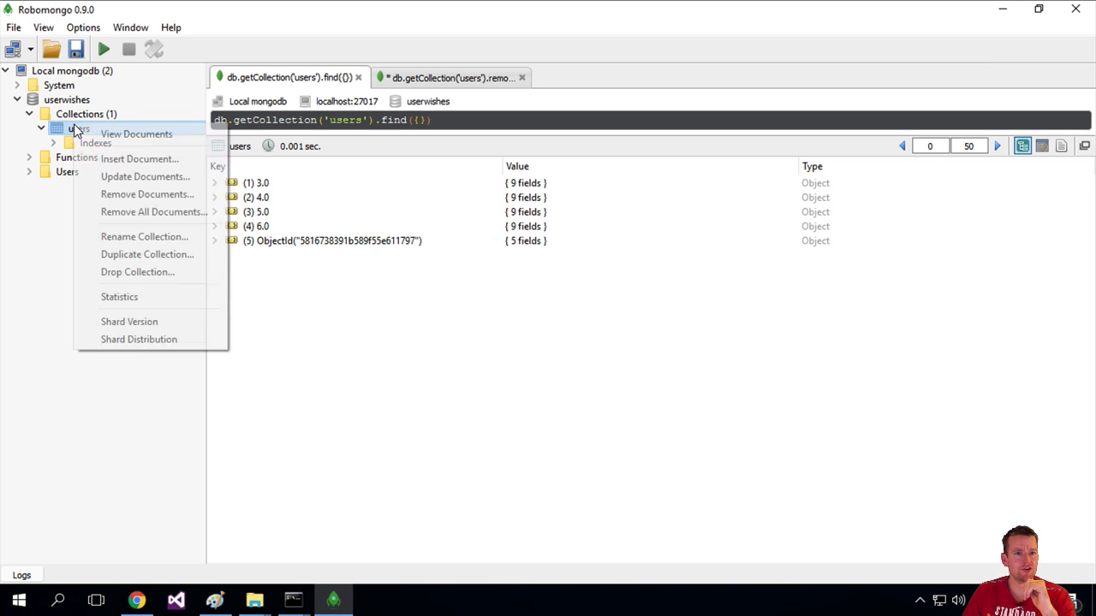
mouse_move(147, 195)
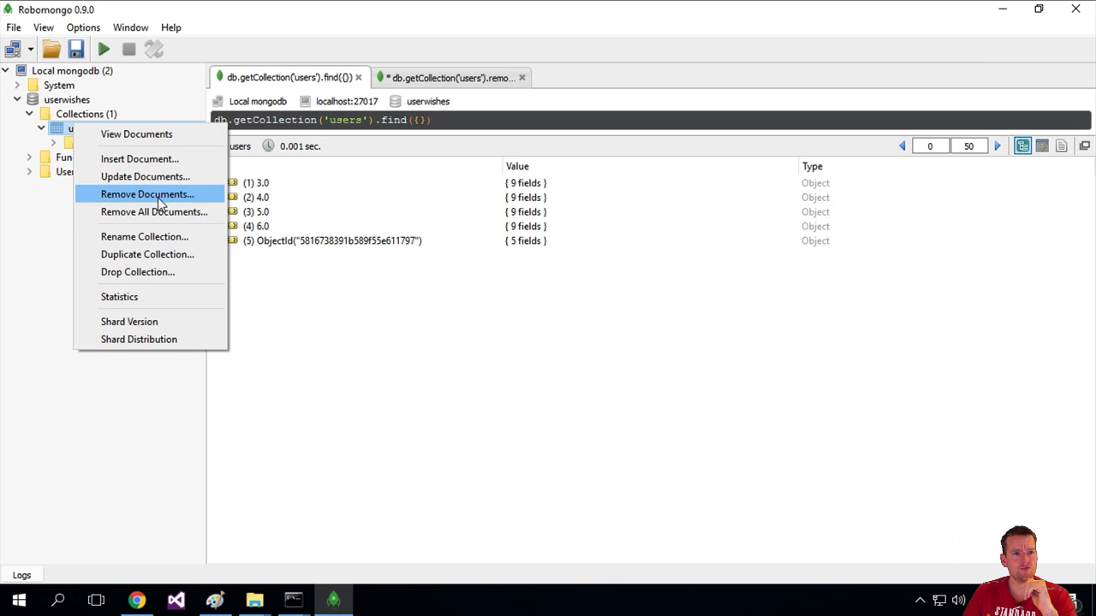
mouse_move(154, 212)
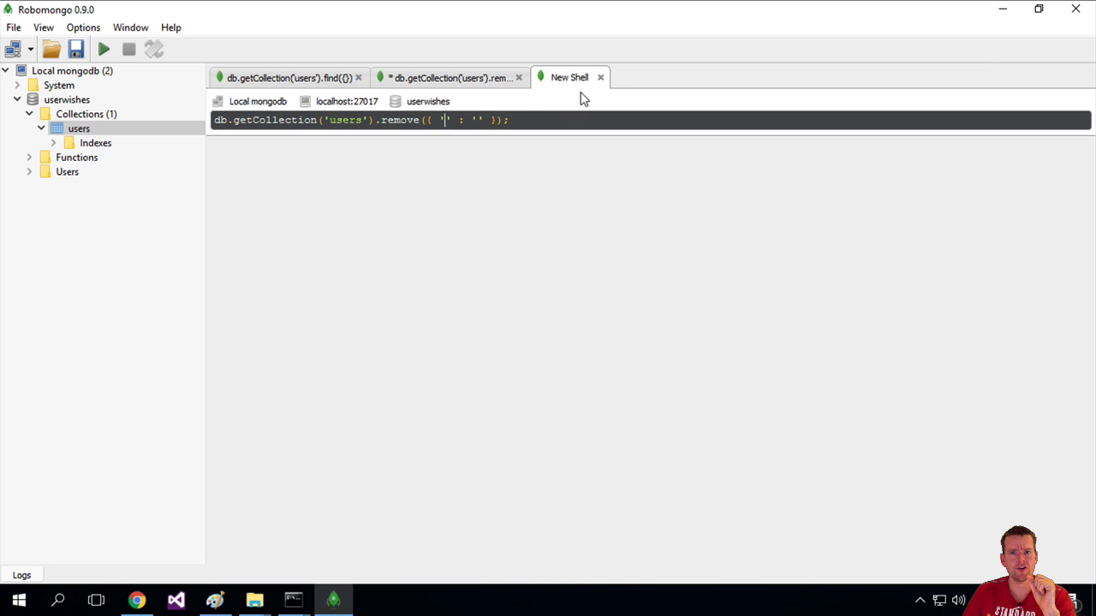
- Close the remove shell, expand the joe document and copy its _id value
click(287, 77)
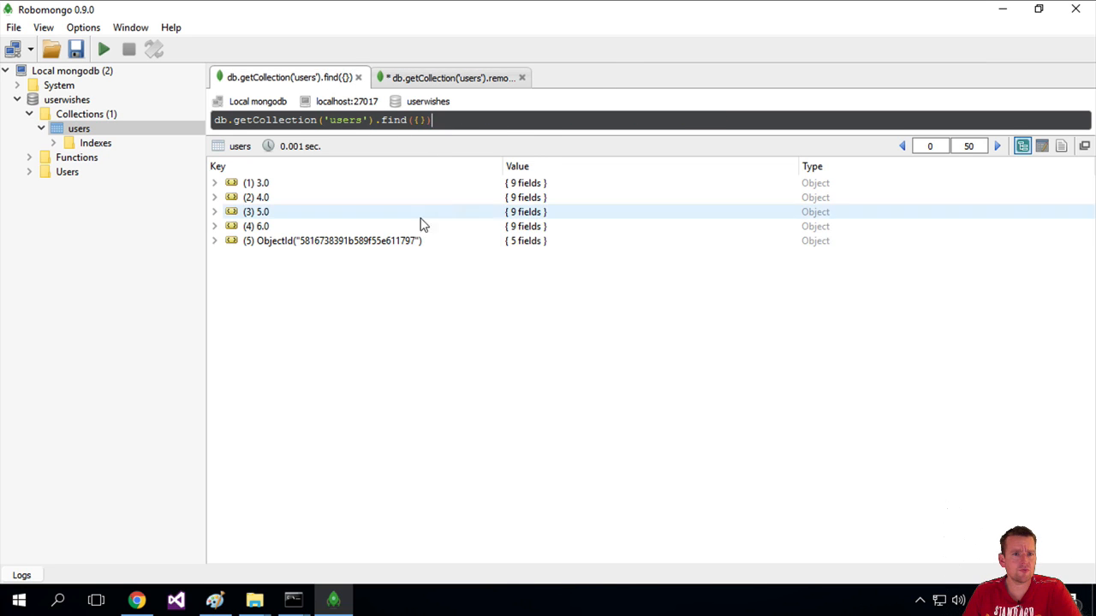
click(214, 240)
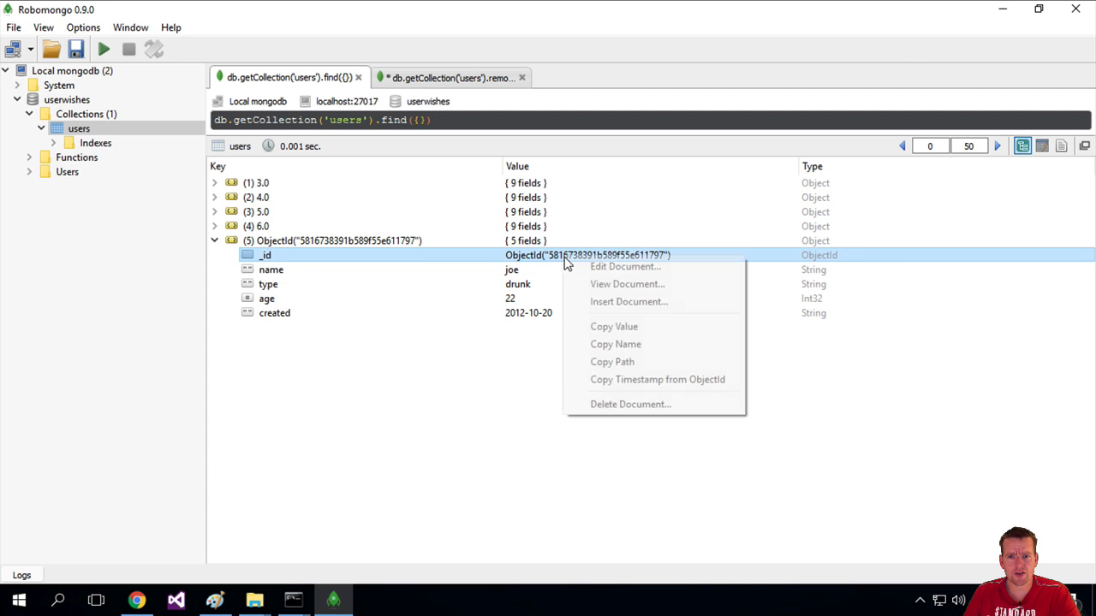
click(624, 266)
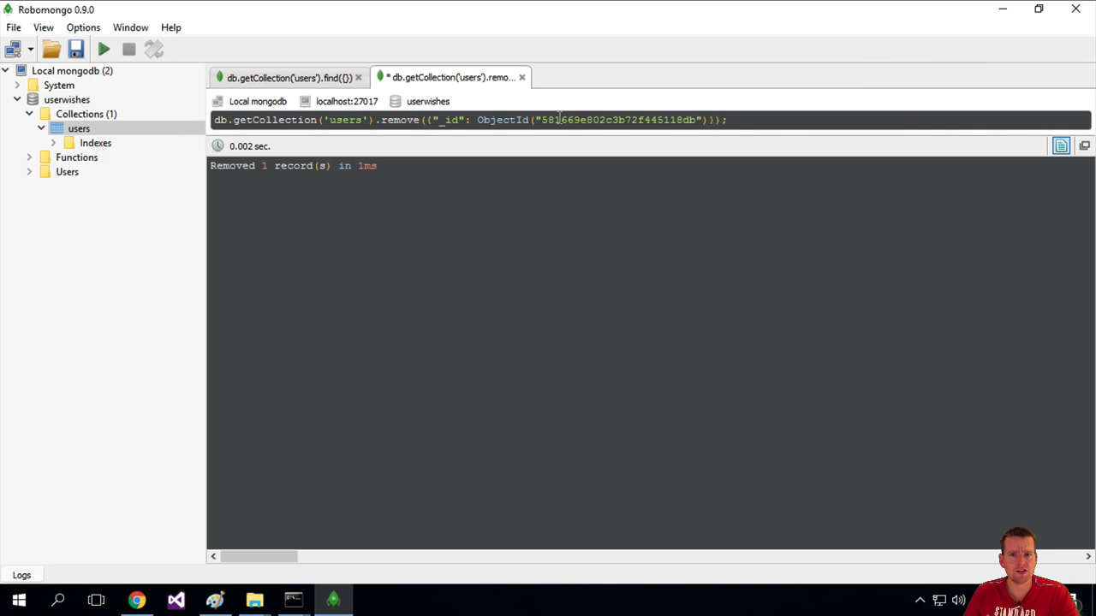
text(5816738391b589f55e611797)
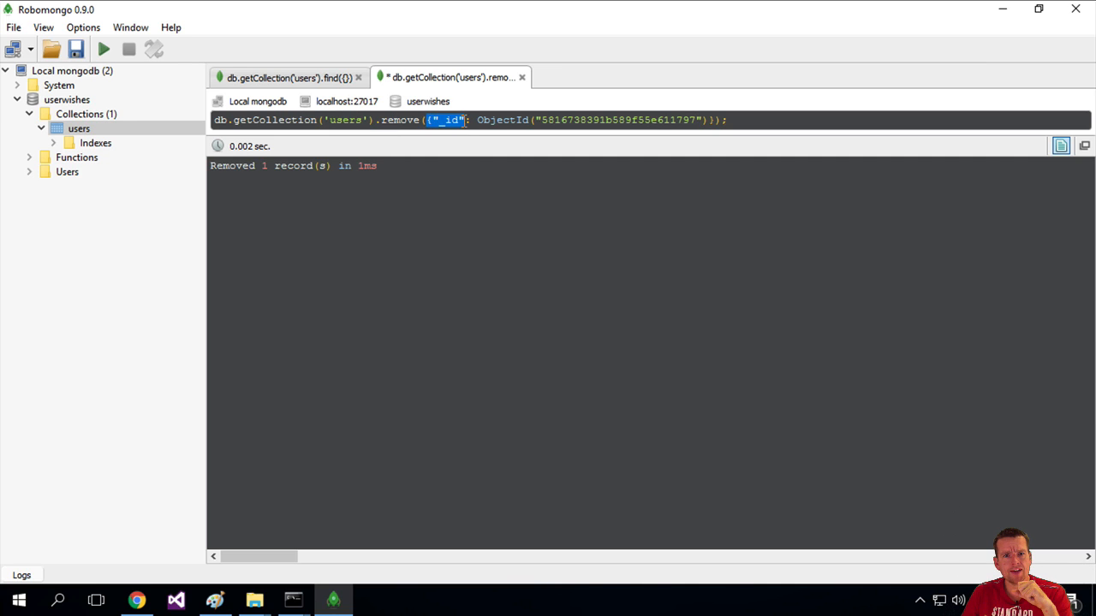
click(477, 120)
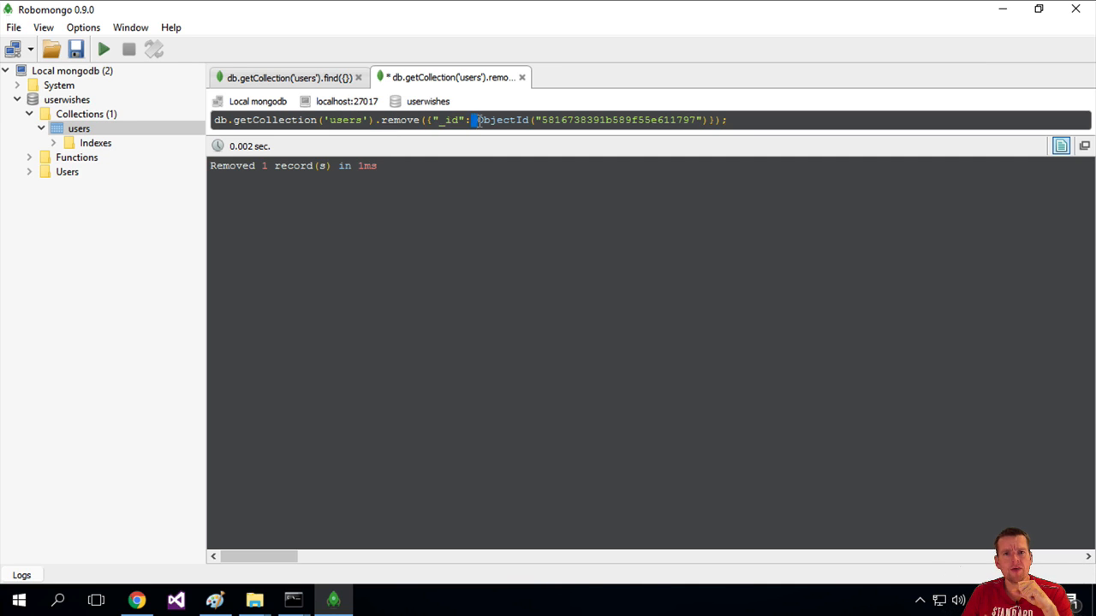
click(286, 77)
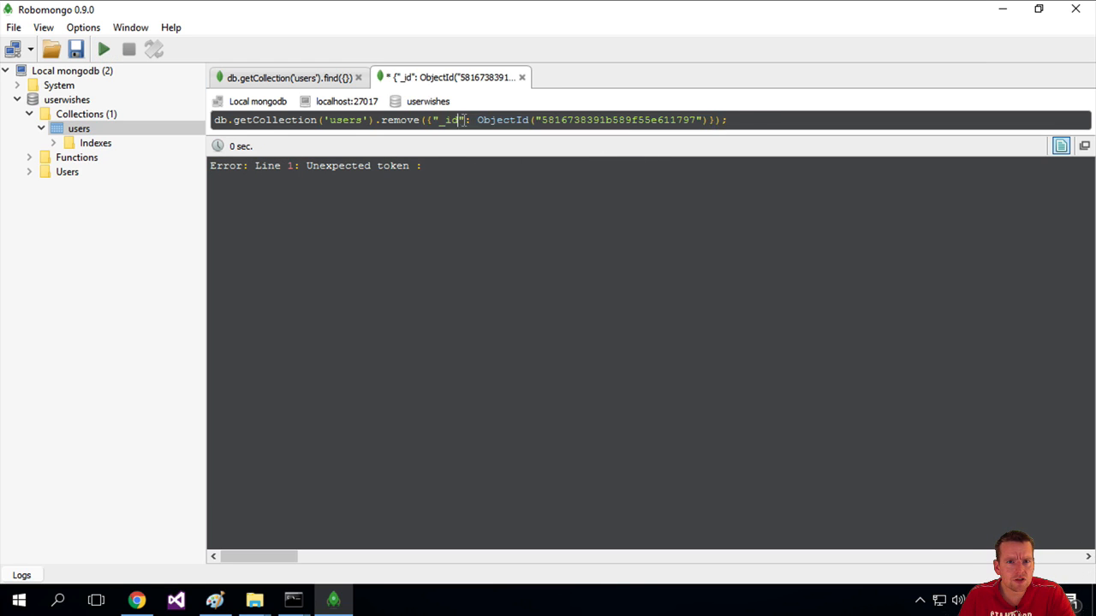
- Run the full remove query for joe's ObjectId and return to the users results
click(102, 48)
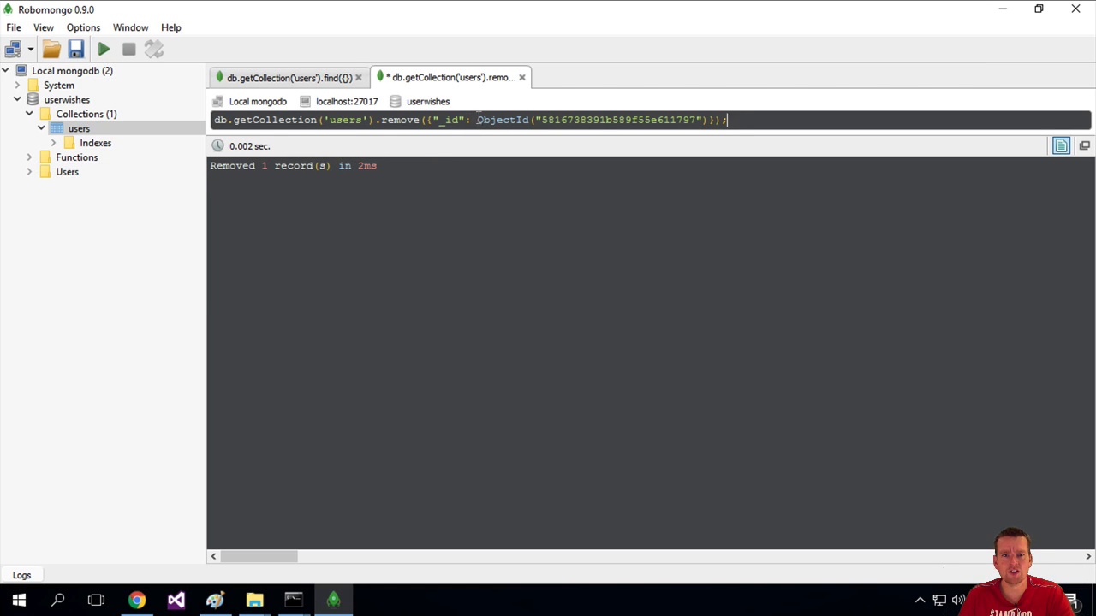
drag(477, 120, 707, 120)
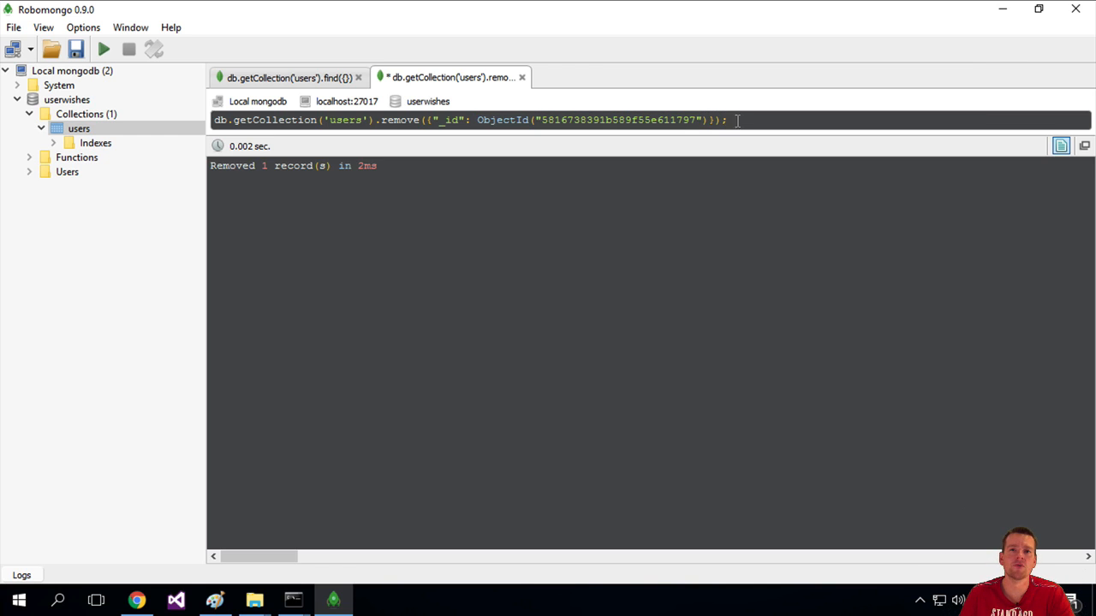
click(286, 77)
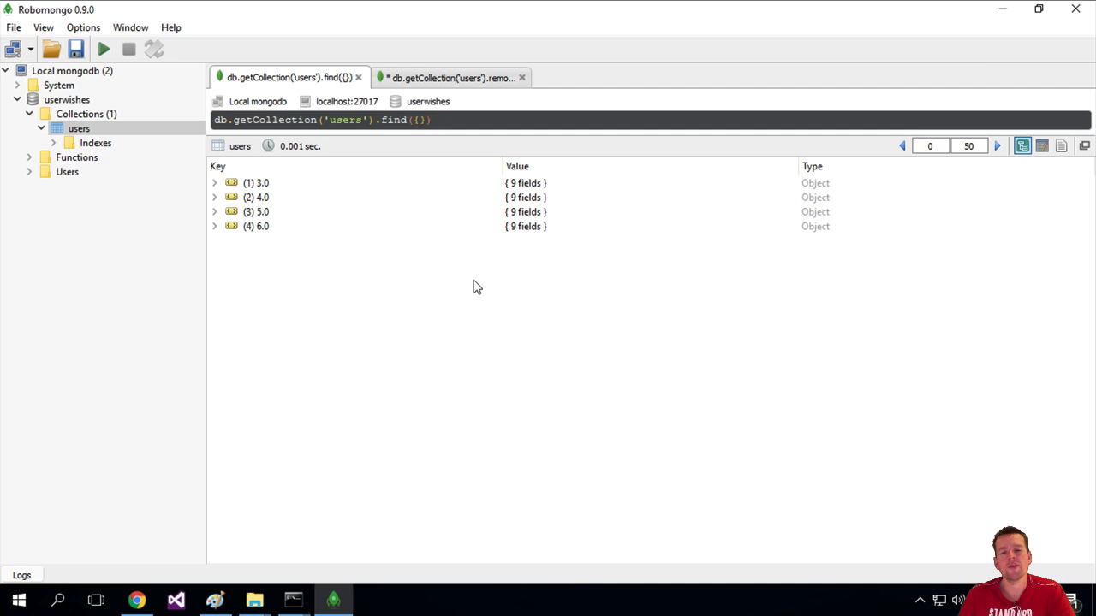
click(433, 120)
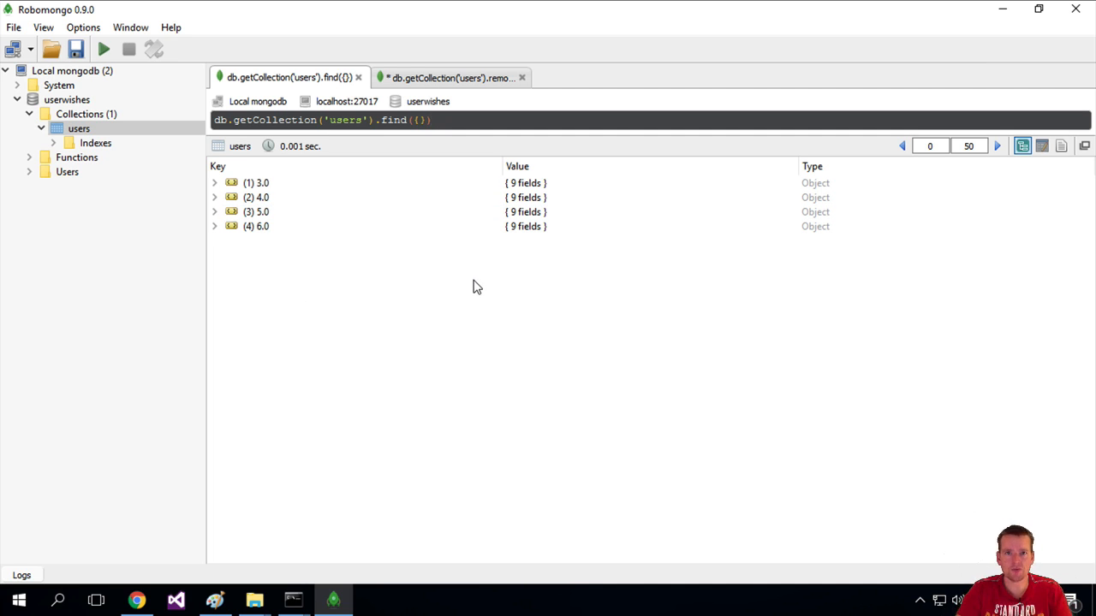
click(432, 120)
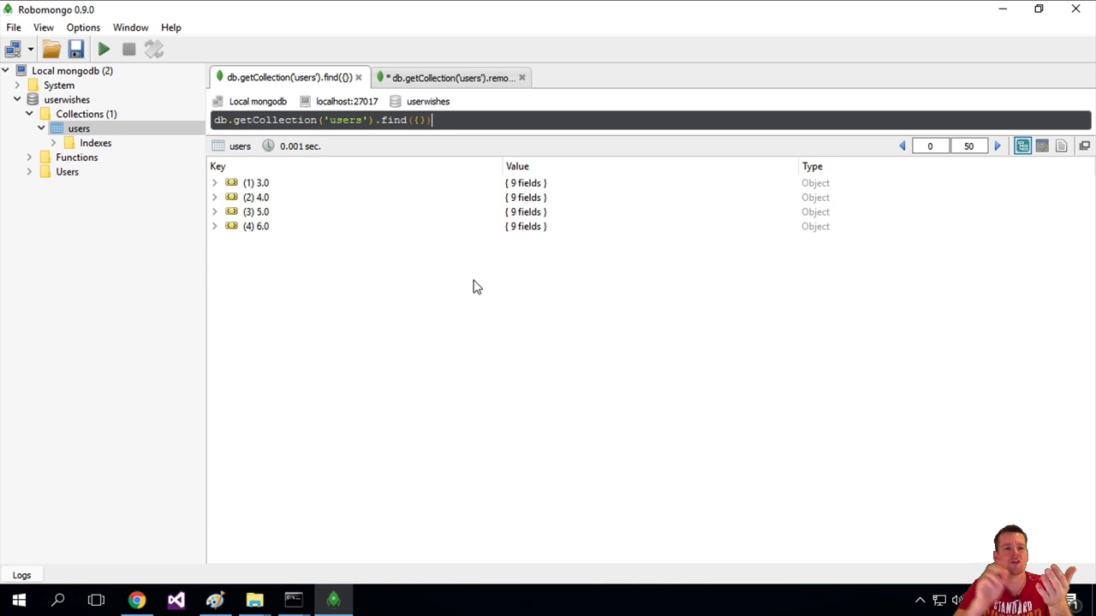